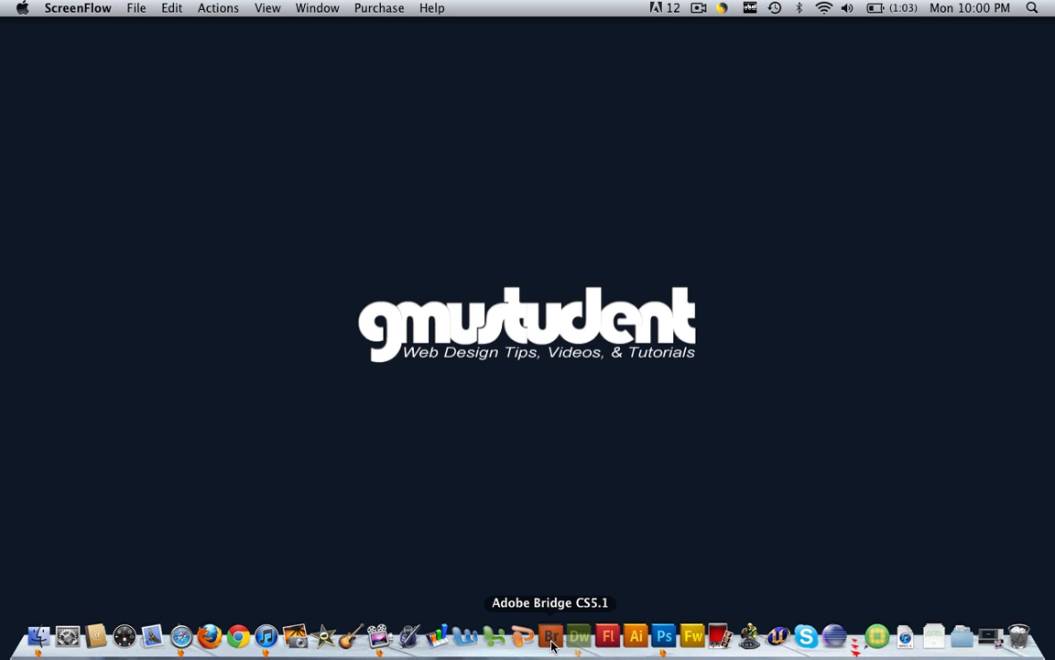
# Step: Launch Dreamweaver from the Dock with loop.html open in Design view
pyautogui.click(578, 635)
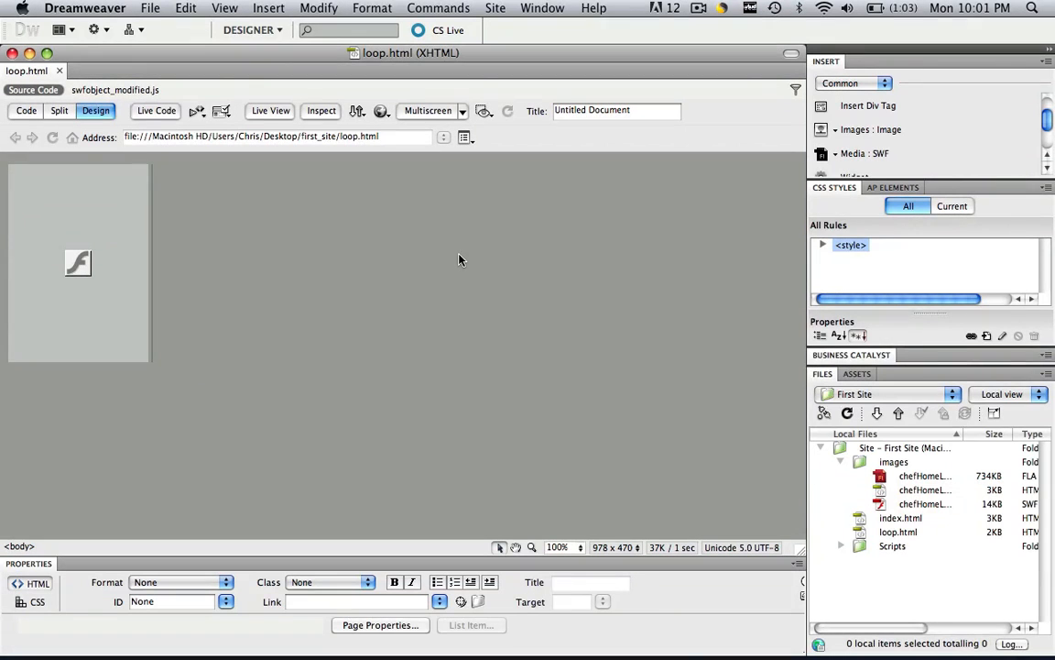
# Step: Select the chefHomeLeft.swf Flash placeholder to show its properties
pyautogui.click(78, 263)
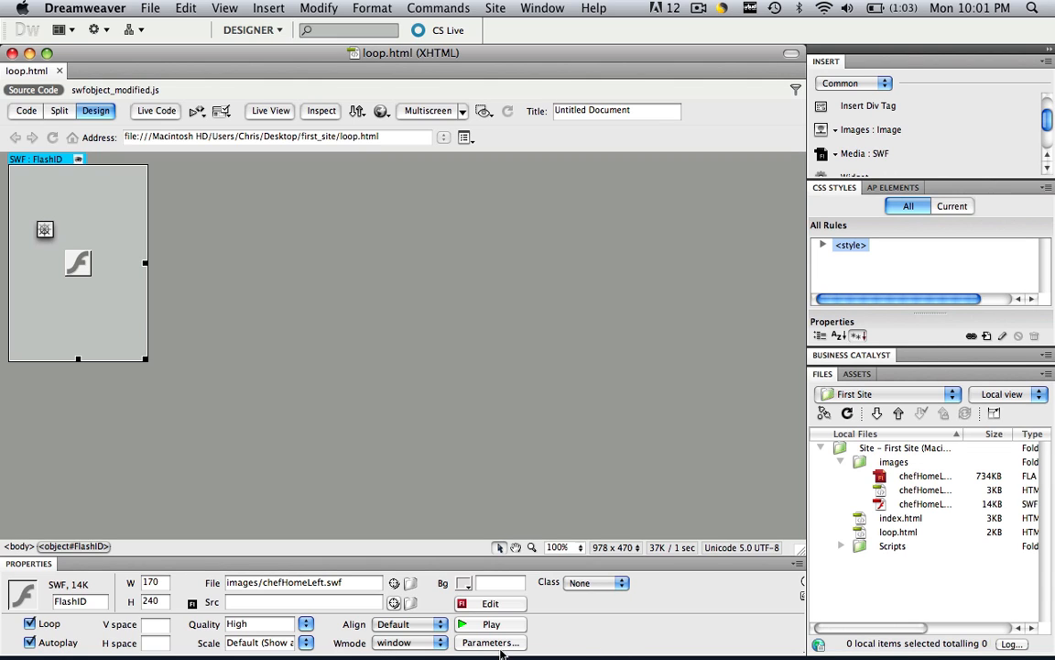
# Step: Add a wmode parameter with value transparent to the Flash movie
pyautogui.click(491, 642)
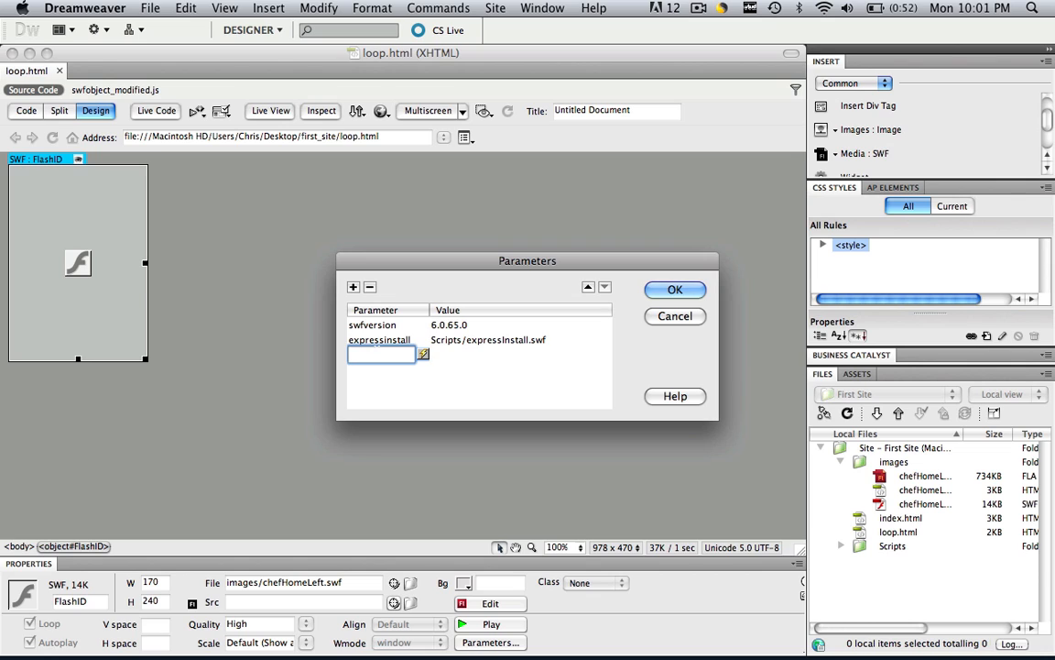
pyautogui.write('wmode')
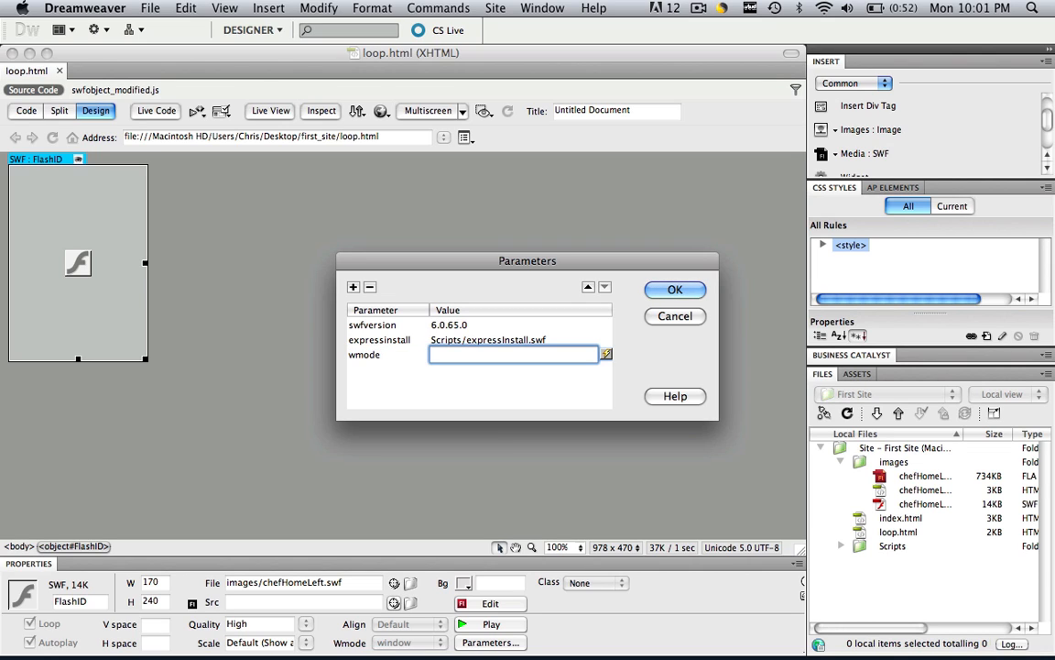
pyautogui.write('transparent')
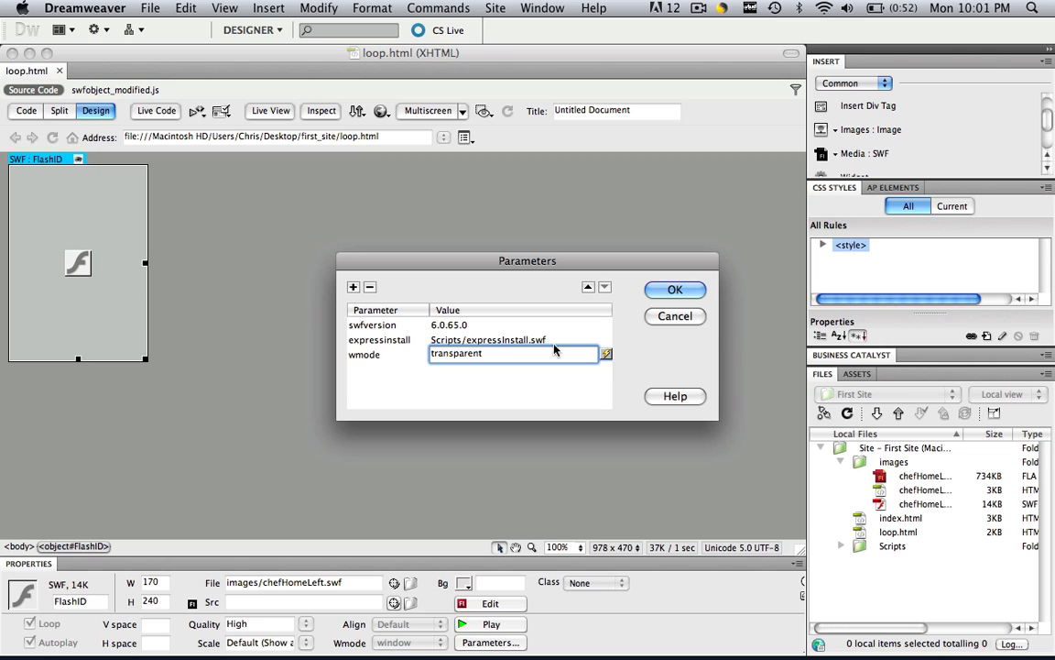
pyautogui.click(675, 290)
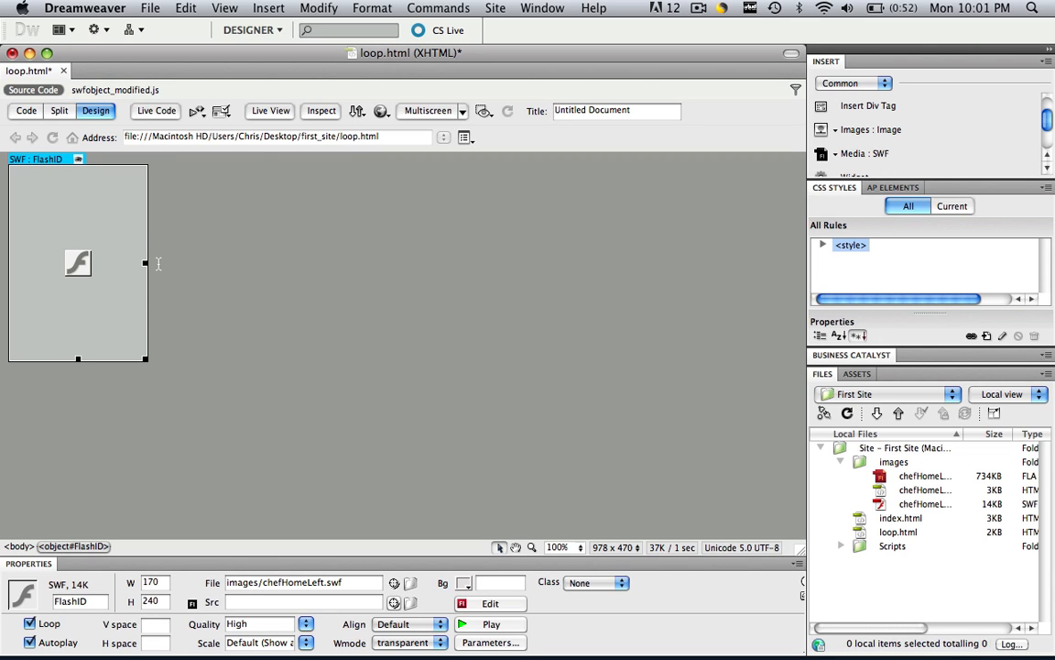
# Step: Preview loop.html in Safari
pyautogui.click(381, 110)
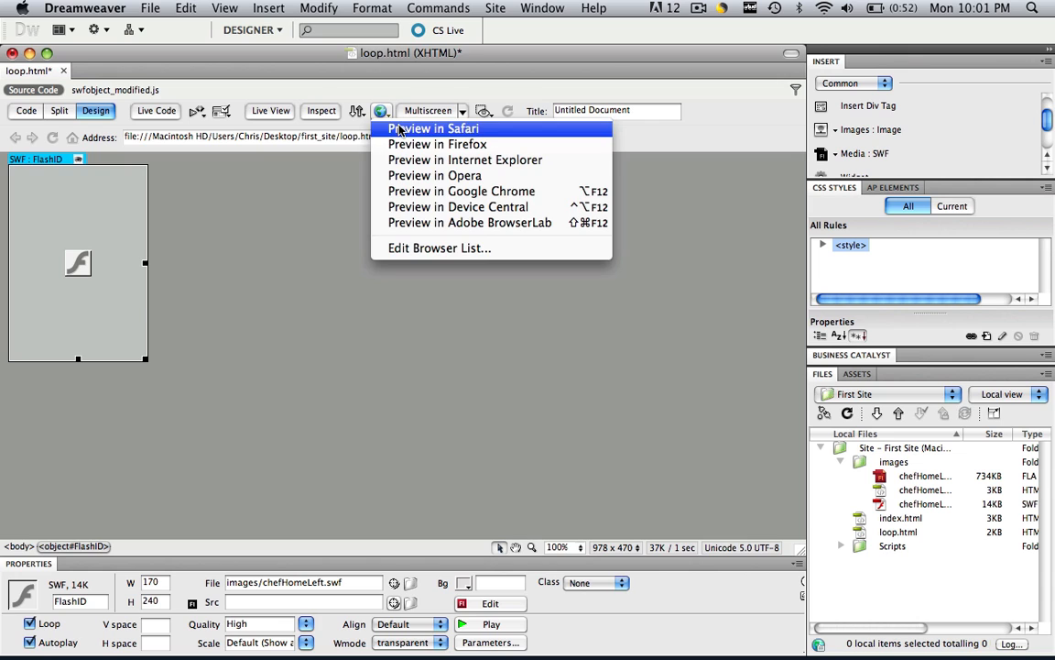
pyautogui.click(433, 129)
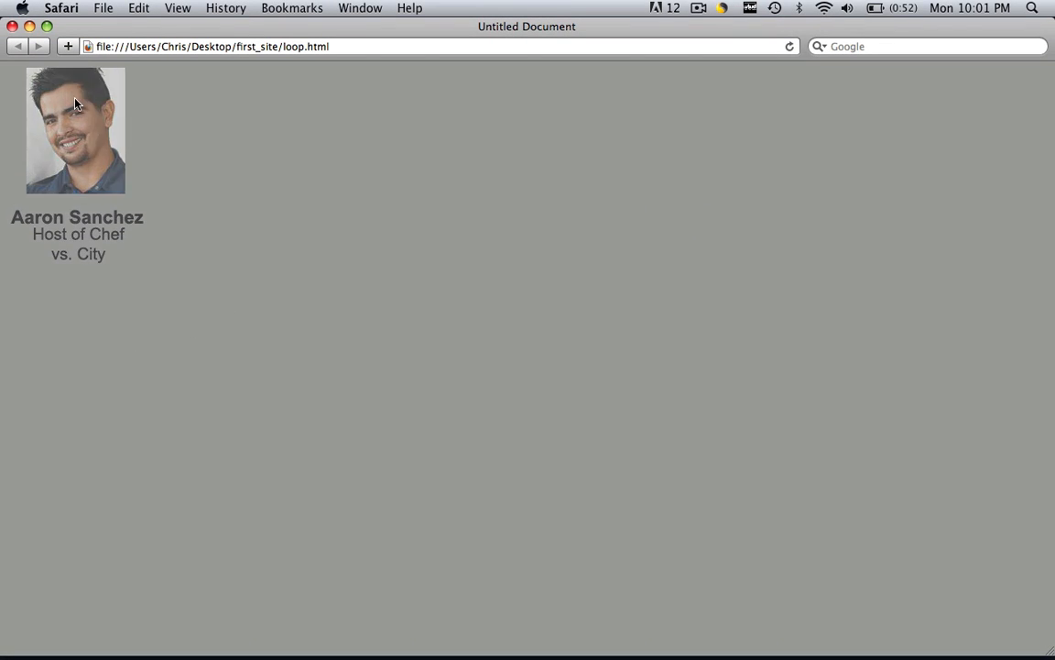